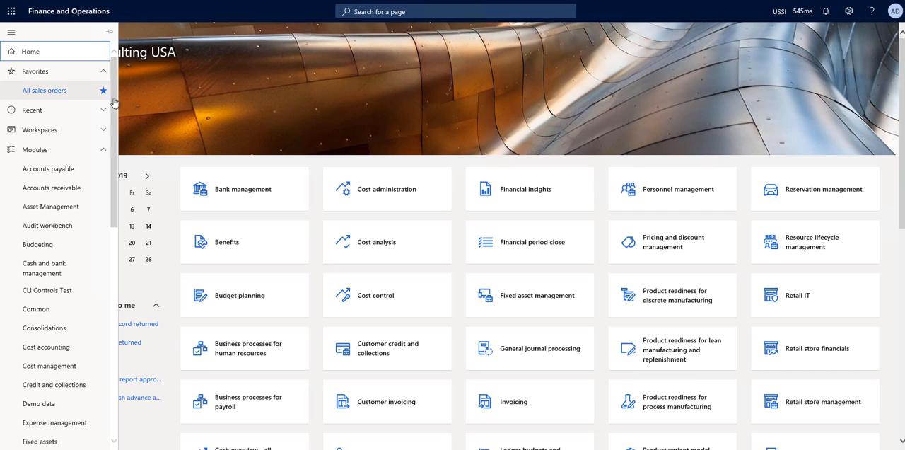
- Bring up the All sales orders list from Favorites in the navigation pane
{"action": "scroll", "scroll_direction": "down", "scroll_amount": 3}
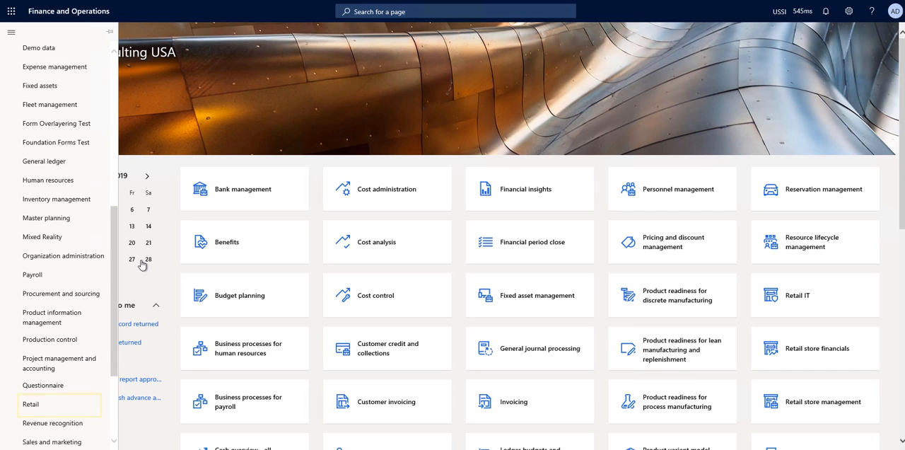
{"action": "scroll", "scroll_direction": "down", "scroll_amount": 3}
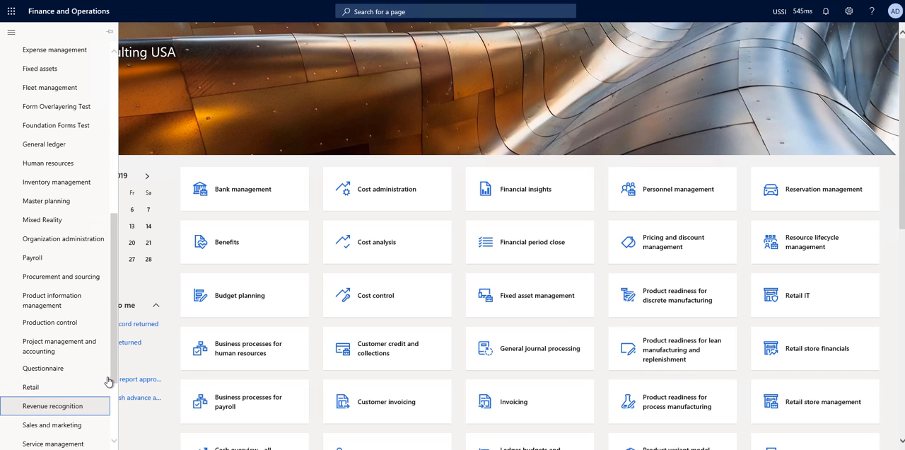
{"action": "left_click", "coordinate": [55, 405]}
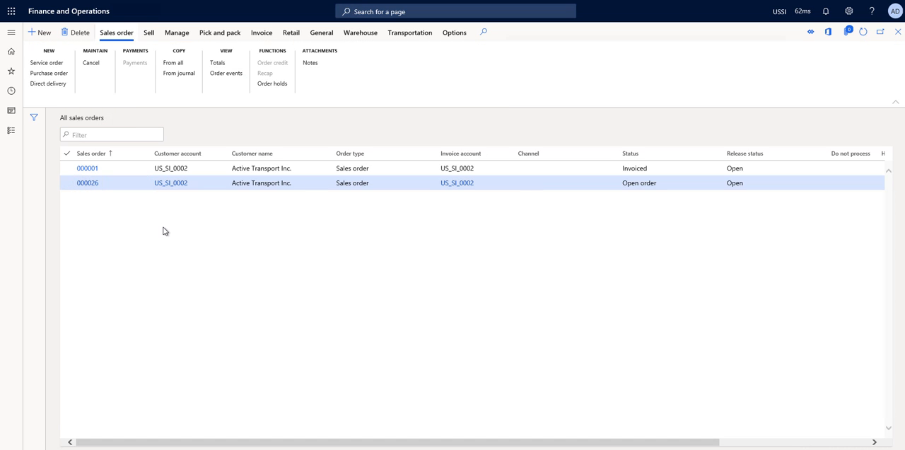
- Open sales order 000026 and review the 12M and 1O revenue schedules on its lines
{"action": "left_click", "coordinate": [87, 182]}
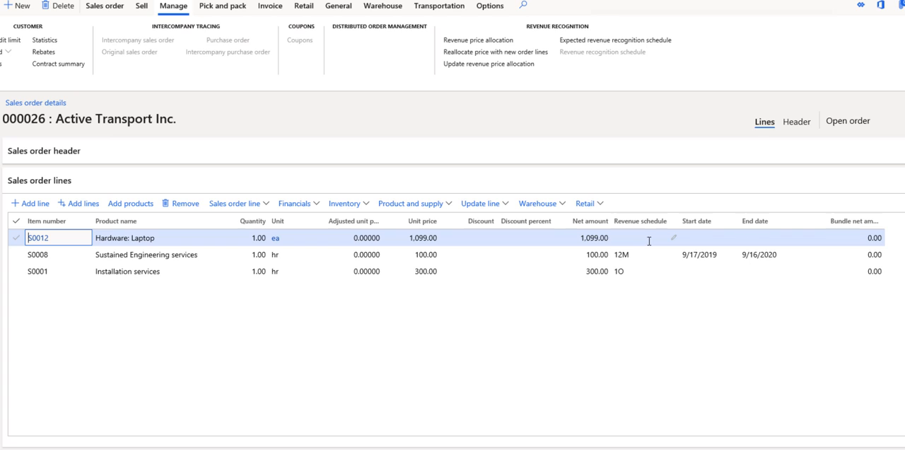
{"action": "left_click", "coordinate": [644, 237]}
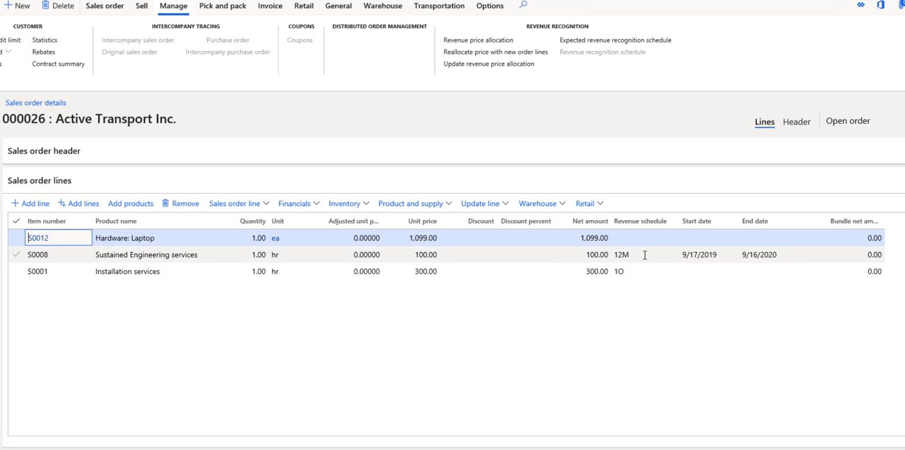
{"action": "left_click", "coordinate": [622, 254]}
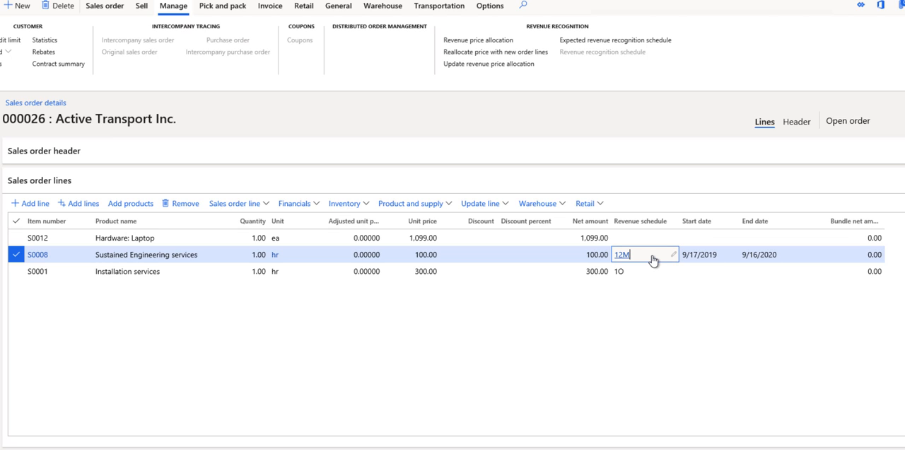
{"action": "left_click", "coordinate": [619, 271]}
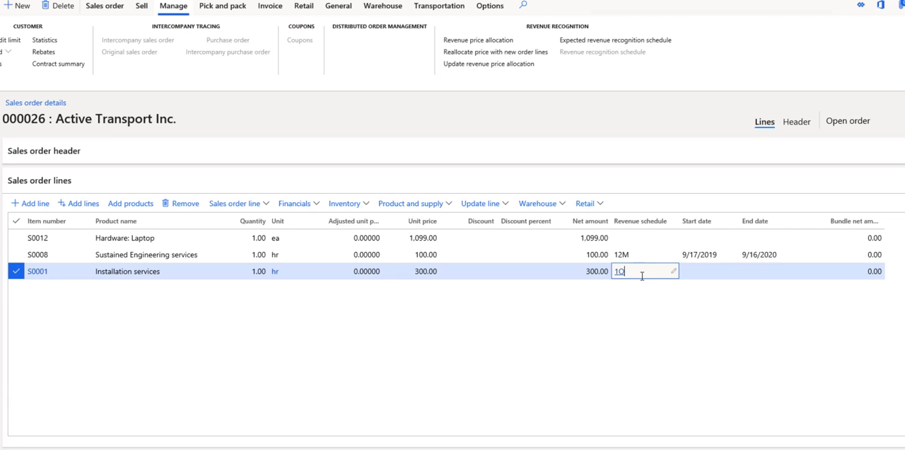
{"action": "mouse_move", "coordinate": [702, 270]}
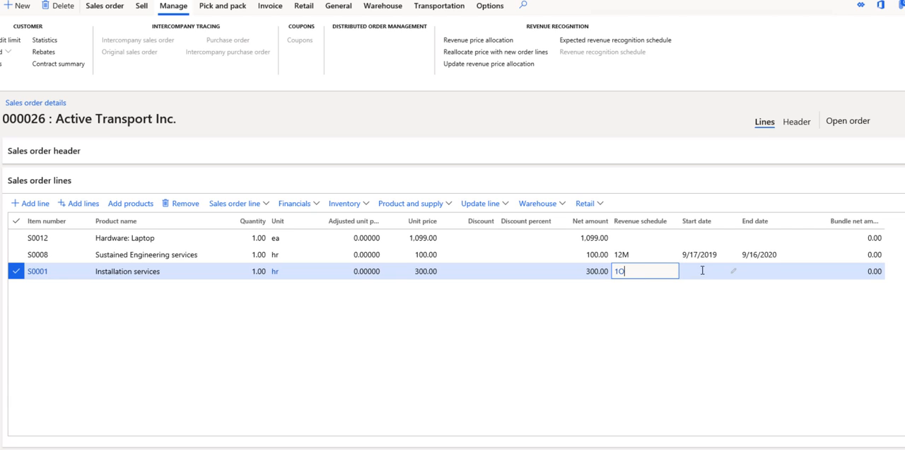
{"action": "mouse_move", "coordinate": [715, 274]}
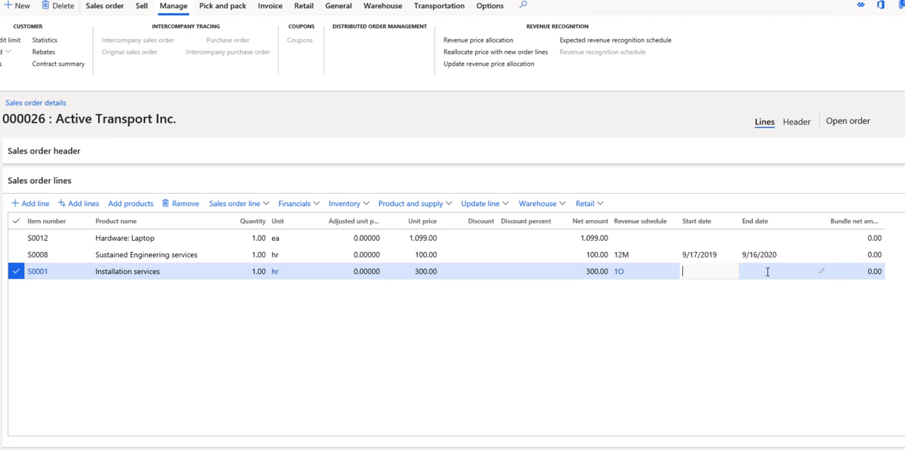
{"action": "mouse_move", "coordinate": [314, 90]}
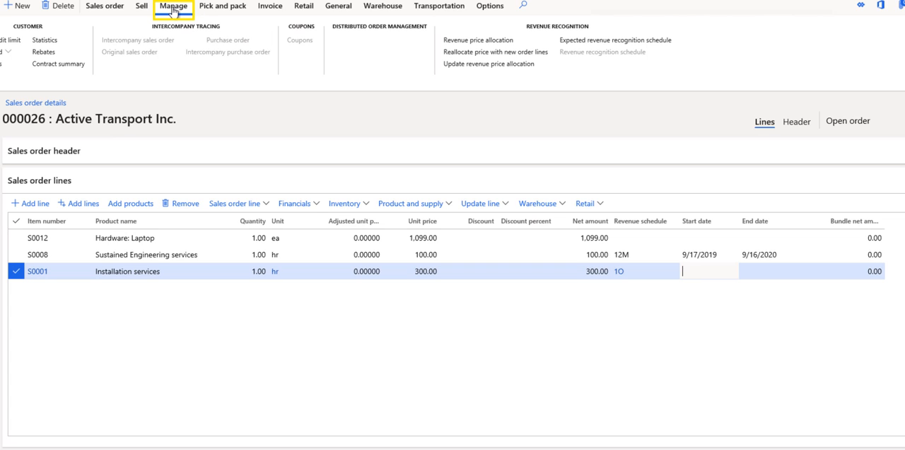
{"action": "mouse_move", "coordinate": [656, 76]}
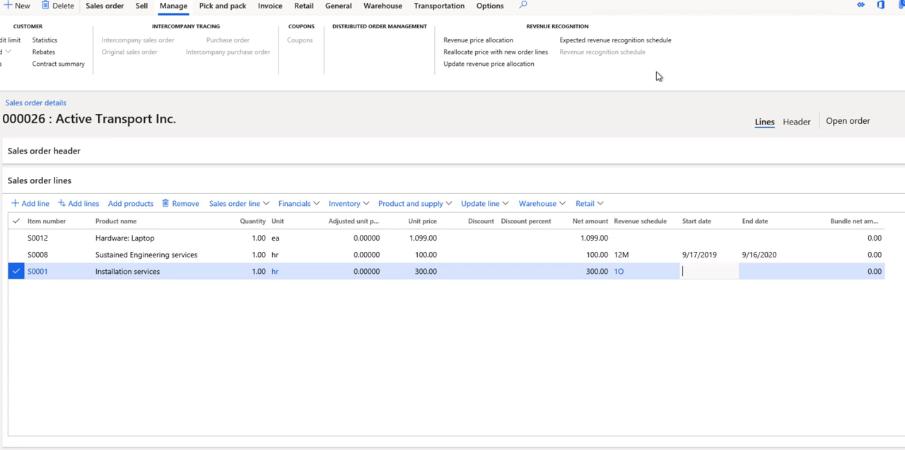
{"action": "mouse_move", "coordinate": [478, 40]}
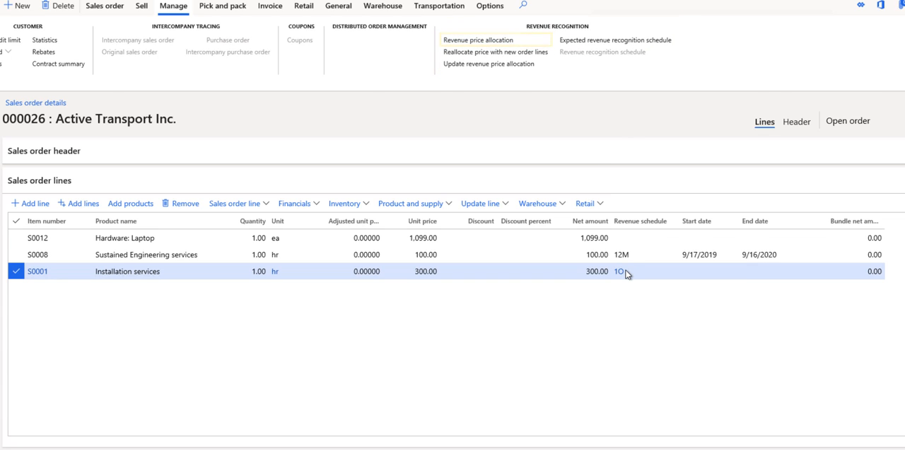
{"action": "left_click", "coordinate": [478, 39]}
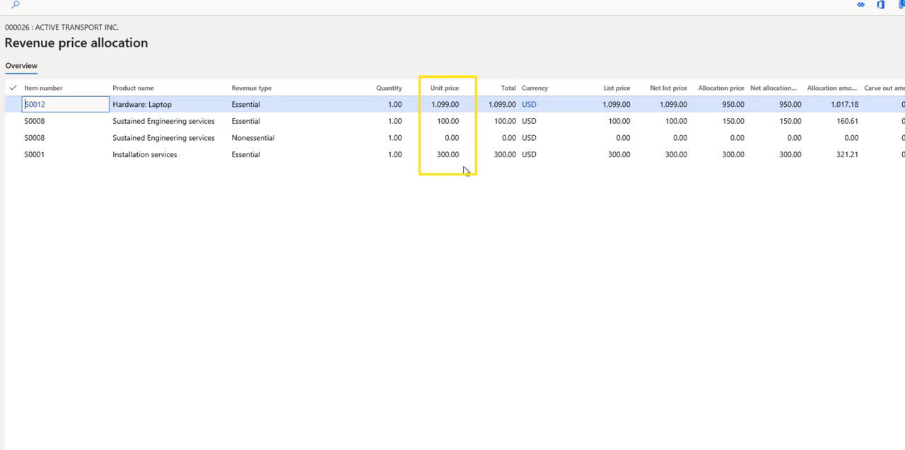
{"action": "mouse_move", "coordinate": [856, 204]}
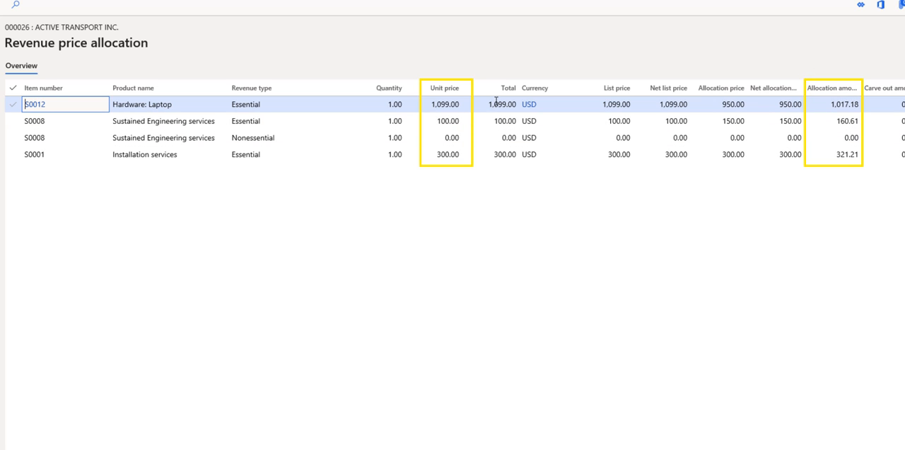
{"action": "mouse_move", "coordinate": [502, 104]}
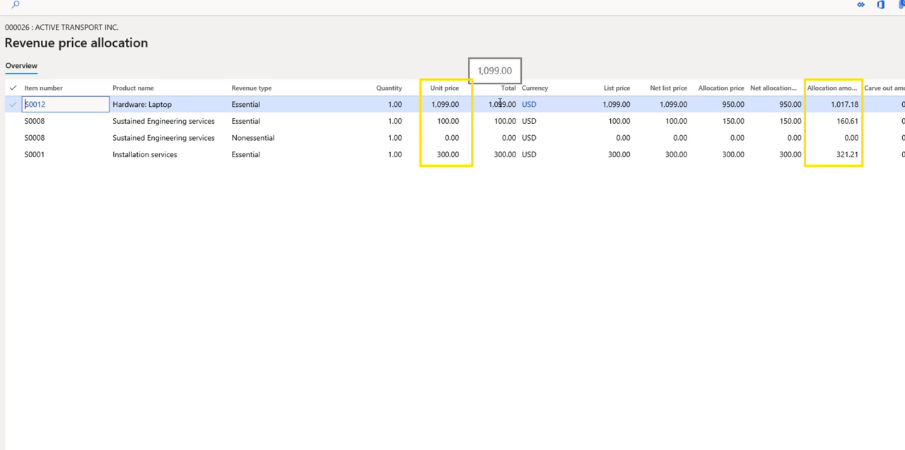
{"action": "left_click", "coordinate": [503, 121]}
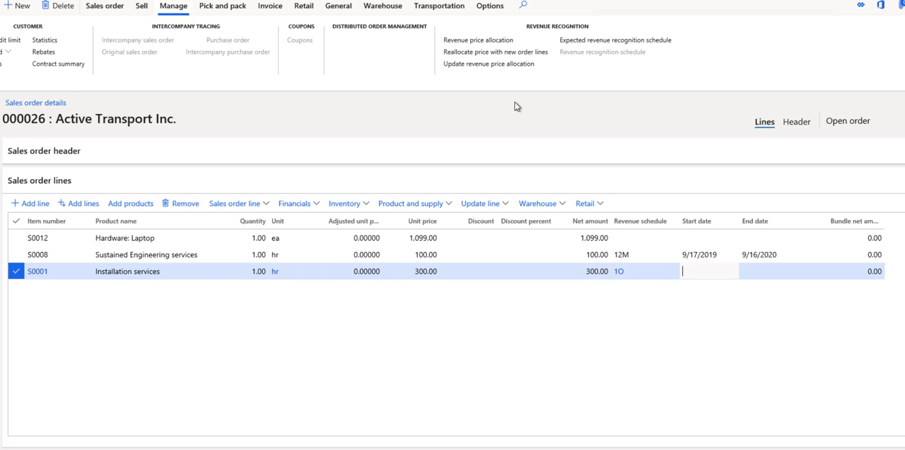
{"action": "mouse_move", "coordinate": [565, 31]}
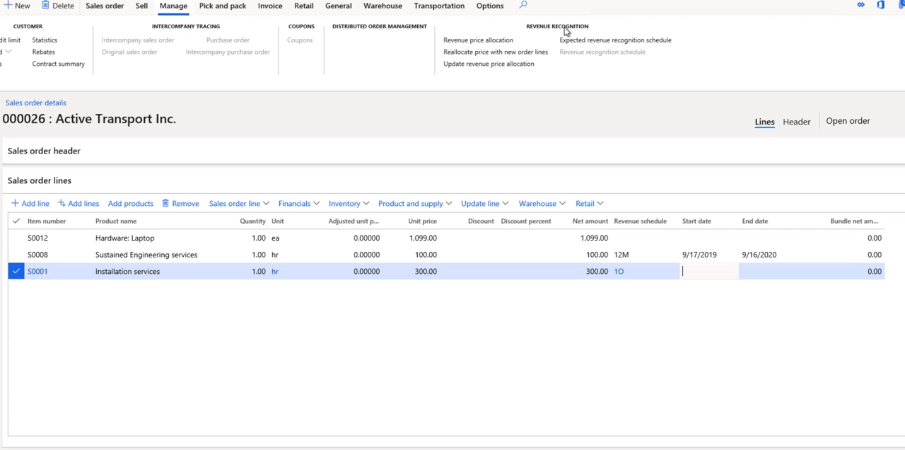
{"action": "mouse_move", "coordinate": [698, 46]}
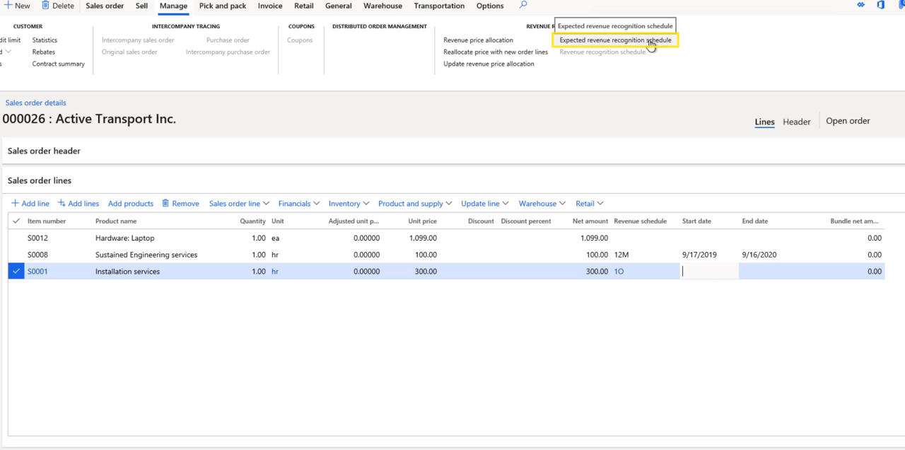
{"action": "mouse_move", "coordinate": [707, 43]}
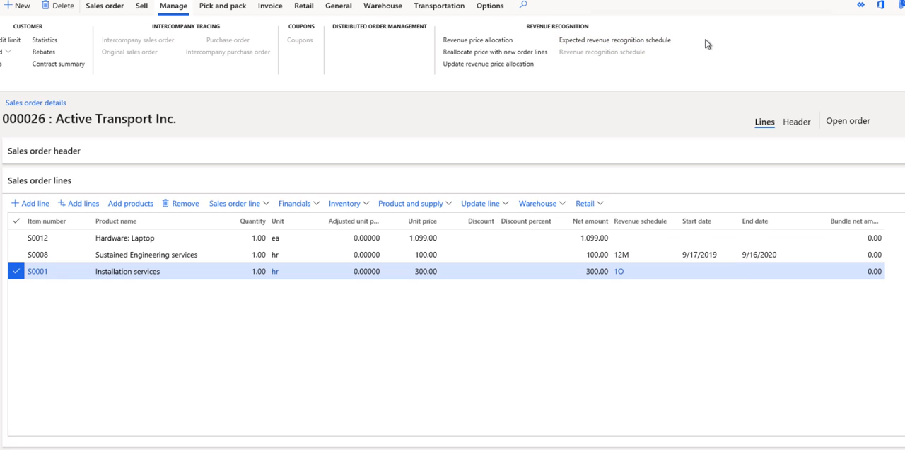
- View the expected revenue recognition schedule with twelve 160.61 monthly rows and one 321.21 row
{"action": "left_click", "coordinate": [614, 39]}
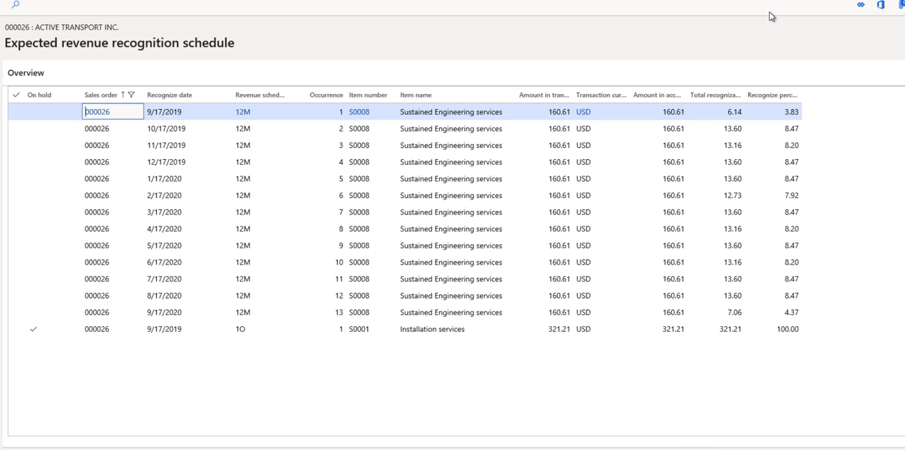
{"action": "mouse_move", "coordinate": [764, 48]}
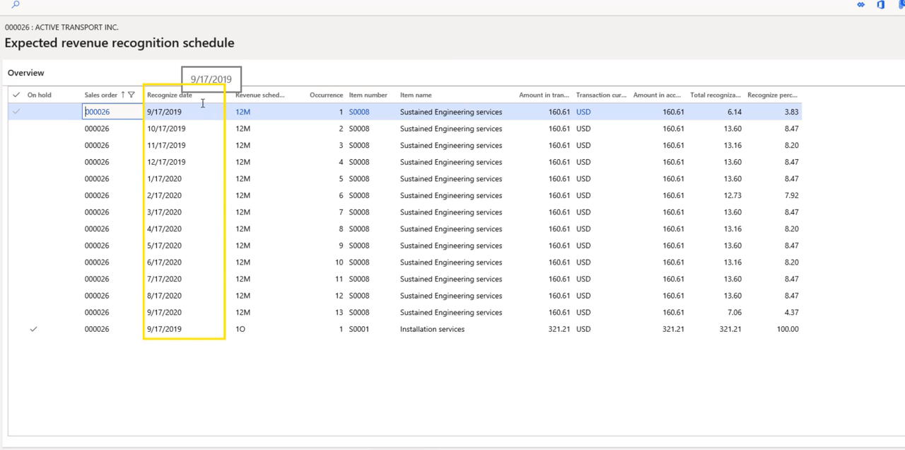
{"action": "mouse_move", "coordinate": [206, 93]}
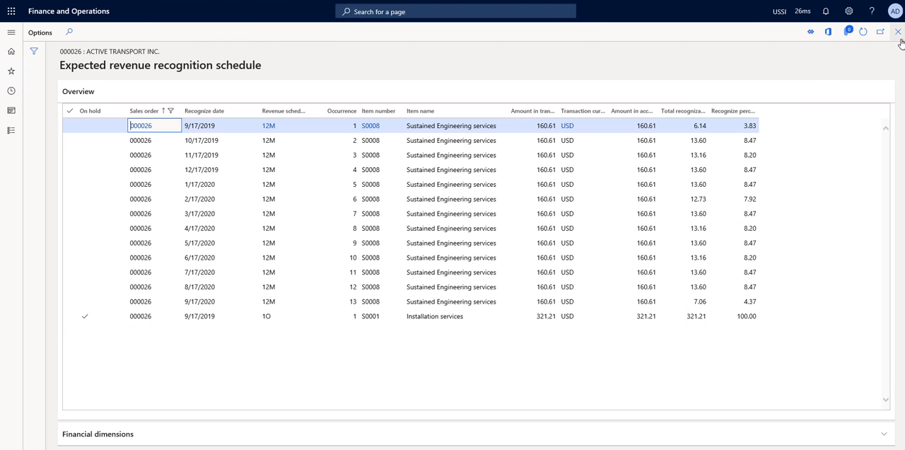
{"action": "mouse_move", "coordinate": [897, 31]}
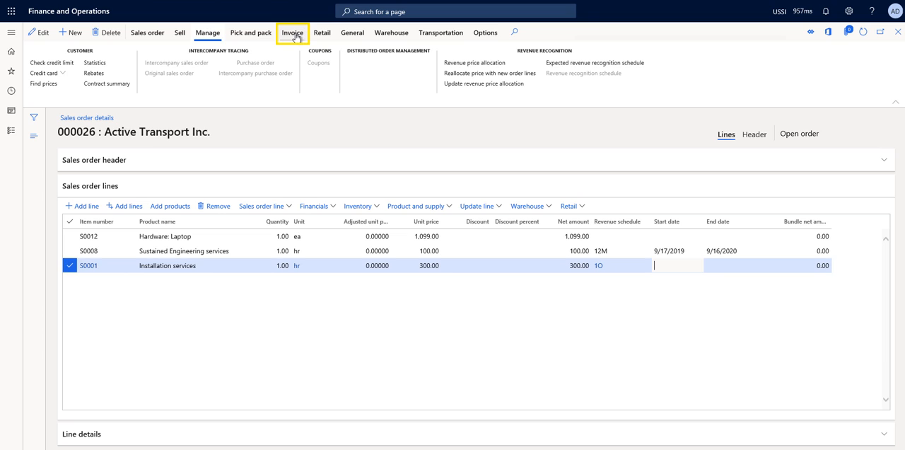
- Post the invoice for order 000026 with Quantity set to All
{"action": "left_click", "coordinate": [291, 32]}
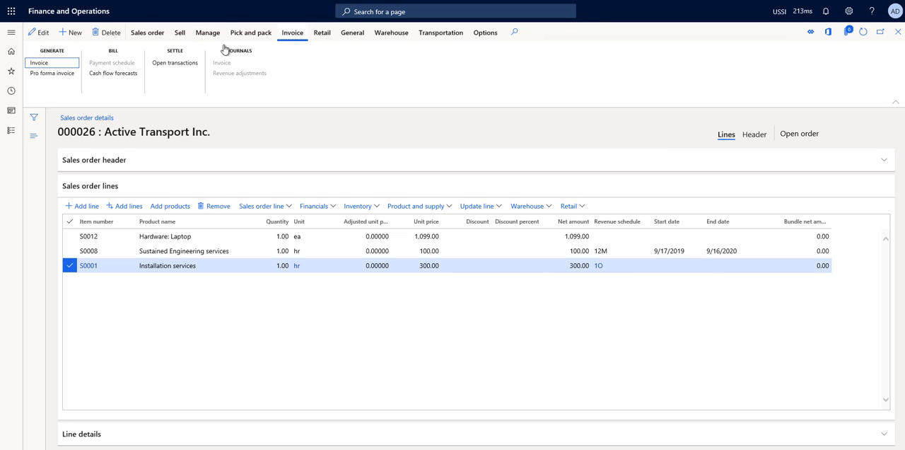
{"action": "mouse_move", "coordinate": [396, 148]}
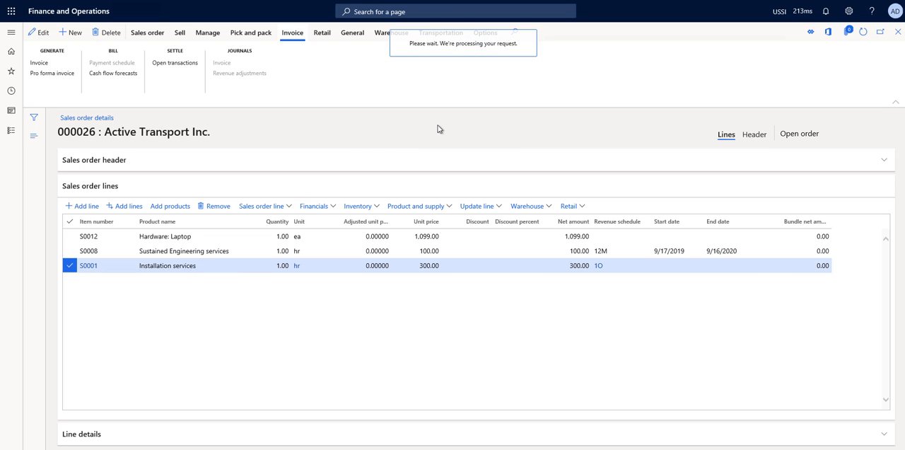
{"action": "left_click", "coordinate": [38, 63]}
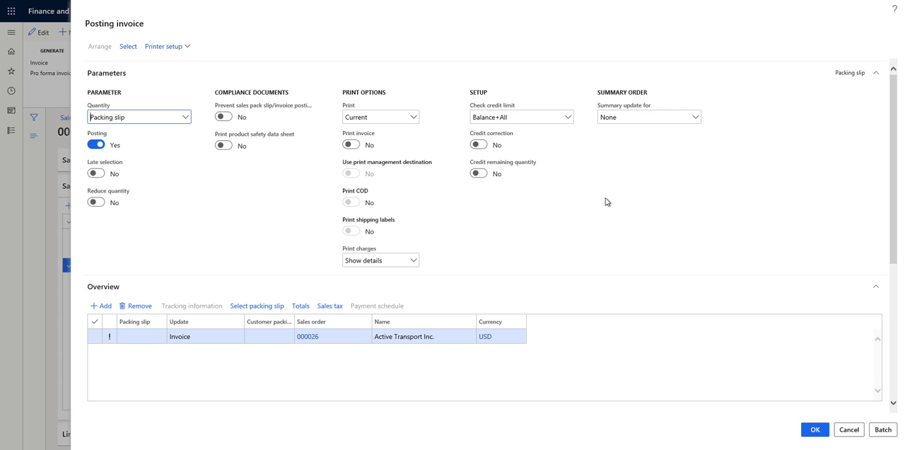
{"action": "left_click", "coordinate": [185, 116]}
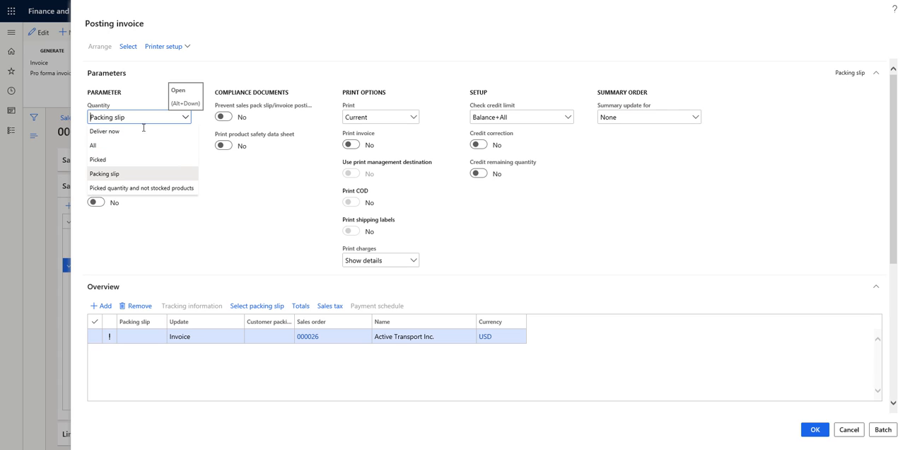
{"action": "left_click", "coordinate": [93, 144]}
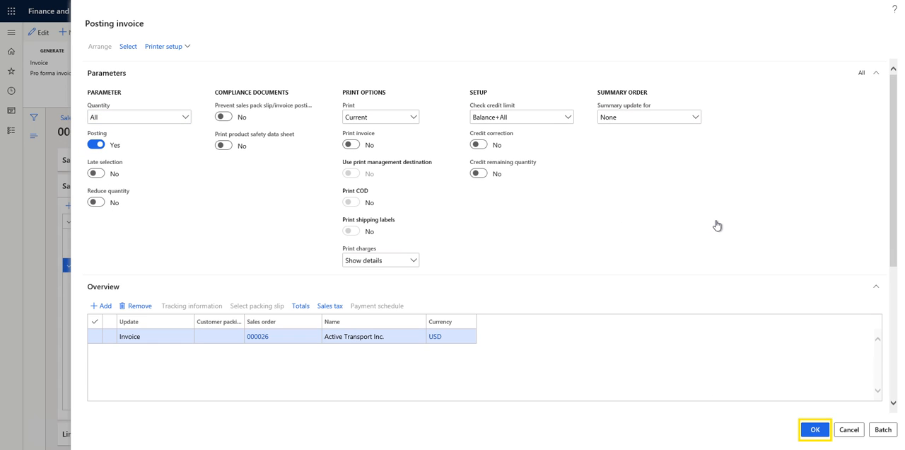
{"action": "left_click", "coordinate": [814, 429]}
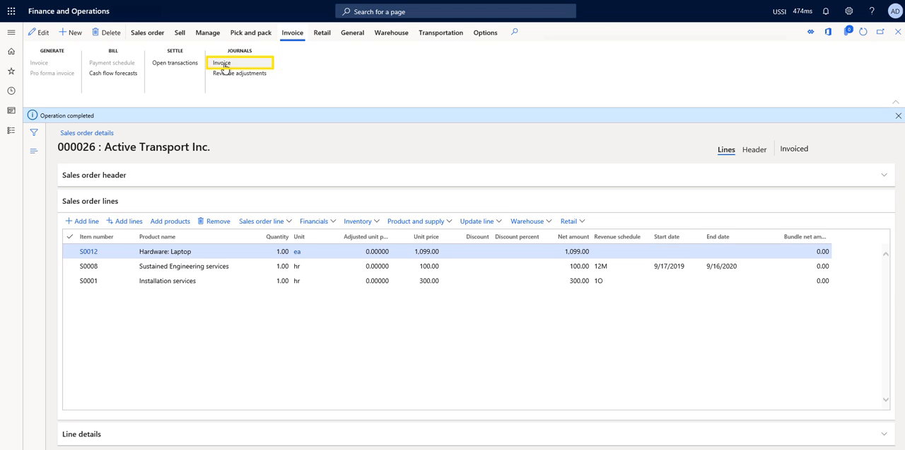
- View the invoice voucher transactions and inspect the Deferred Revenue amount -481.82
{"action": "left_click", "coordinate": [220, 62]}
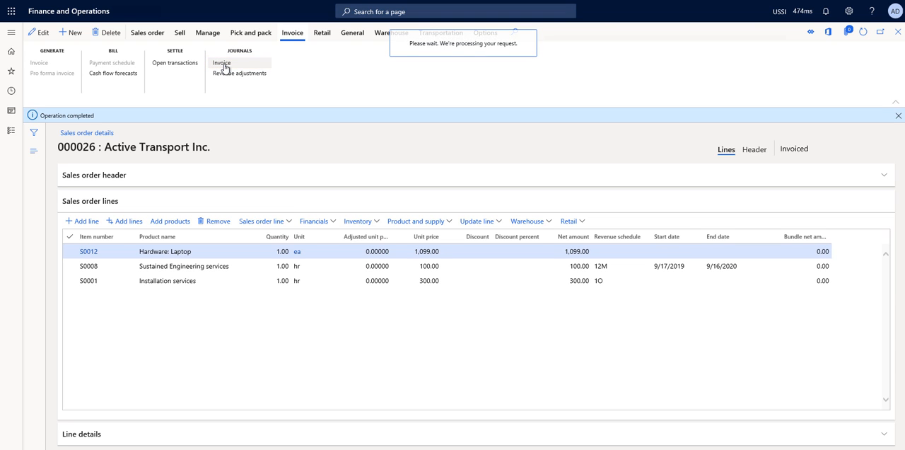
{"action": "left_click", "coordinate": [220, 62]}
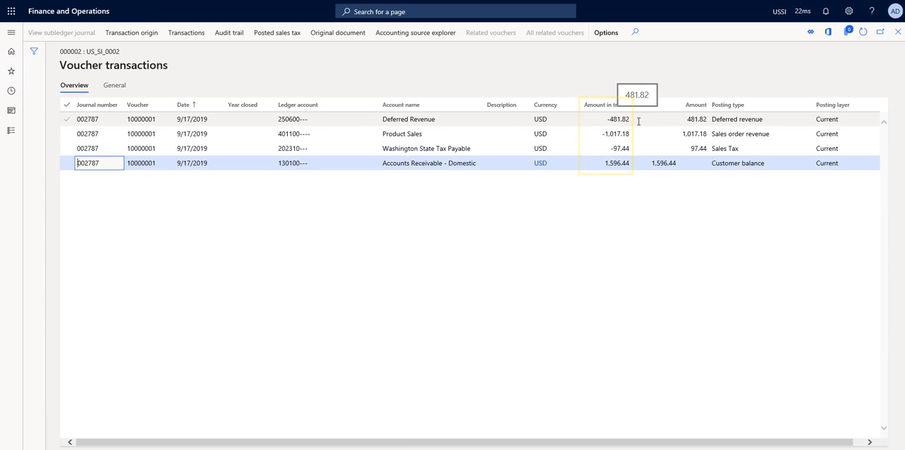
{"action": "left_click", "coordinate": [492, 133]}
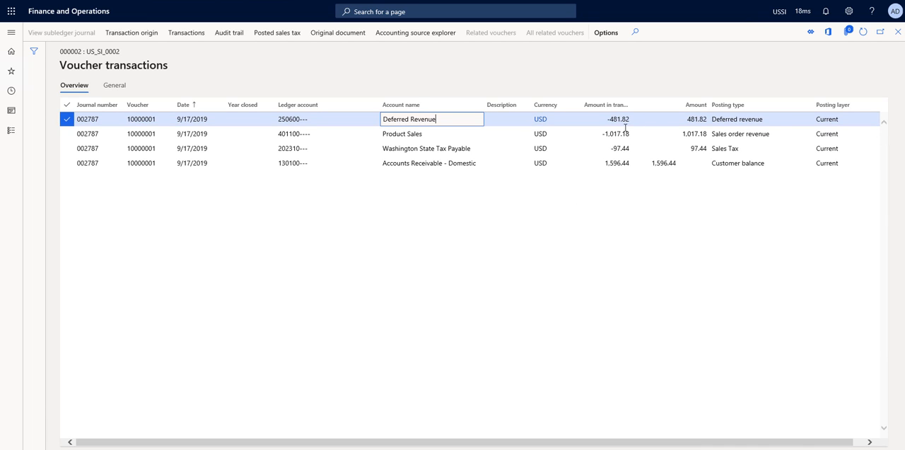
{"action": "mouse_move", "coordinate": [896, 31]}
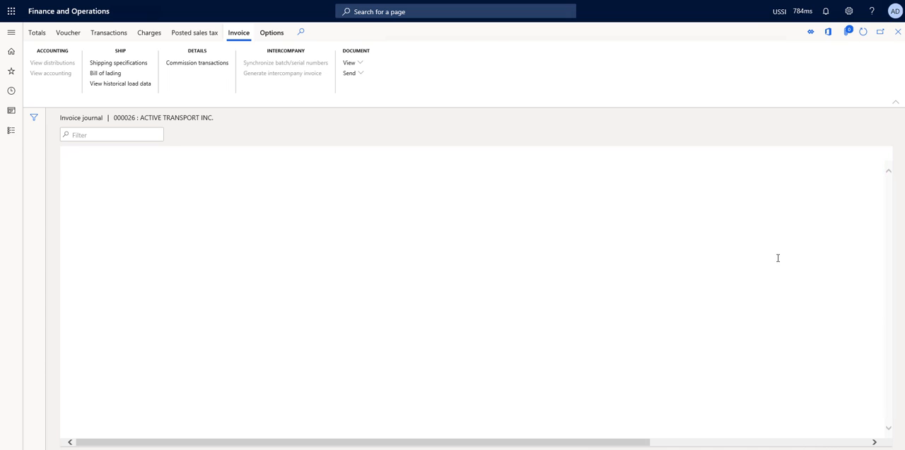
- Return to sales order 000026 and show its Manage revenue recognition actions
{"action": "left_click", "coordinate": [207, 32]}
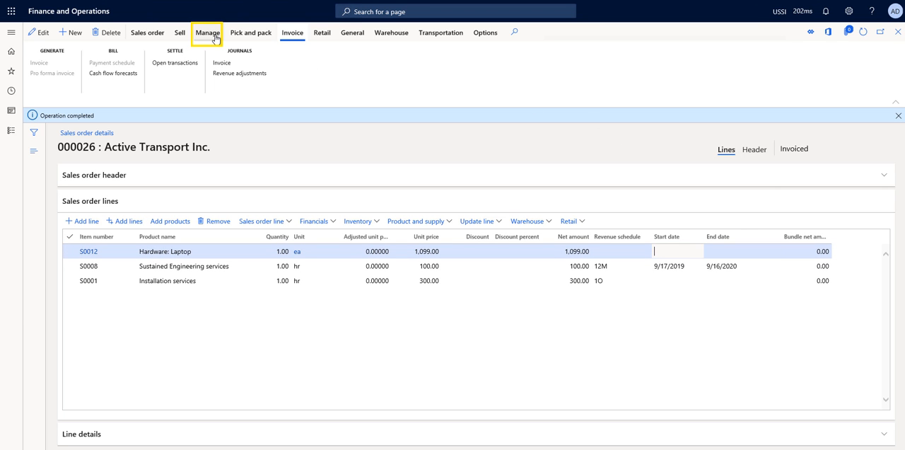
{"action": "left_click", "coordinate": [206, 32]}
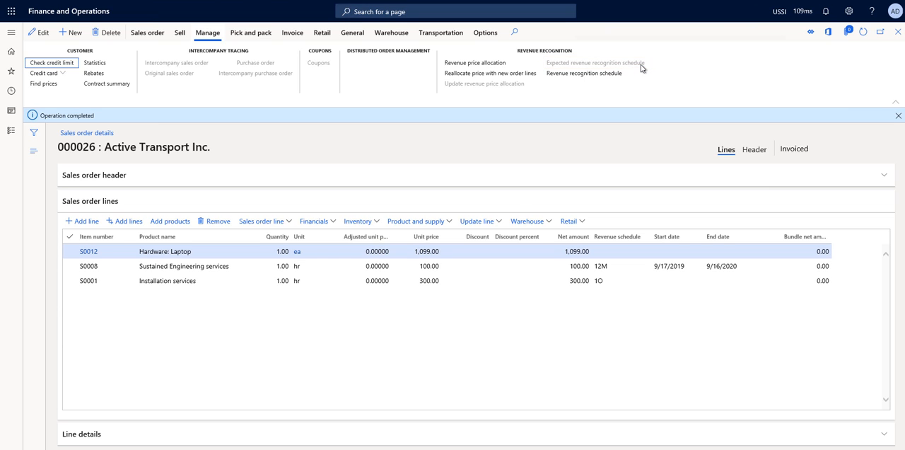
{"action": "mouse_move", "coordinate": [631, 70]}
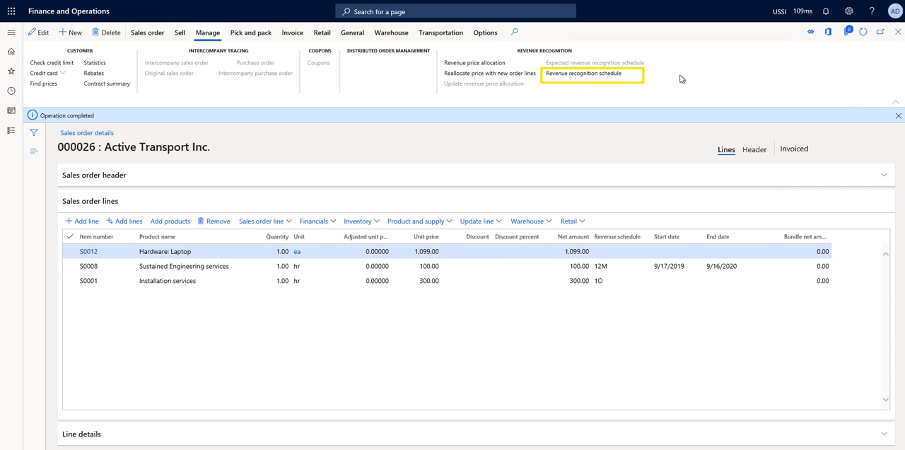
- View the revenue recognition schedule listing invoice 000002's 160.61 monthly and 321.21 rows
{"action": "left_click", "coordinate": [582, 73]}
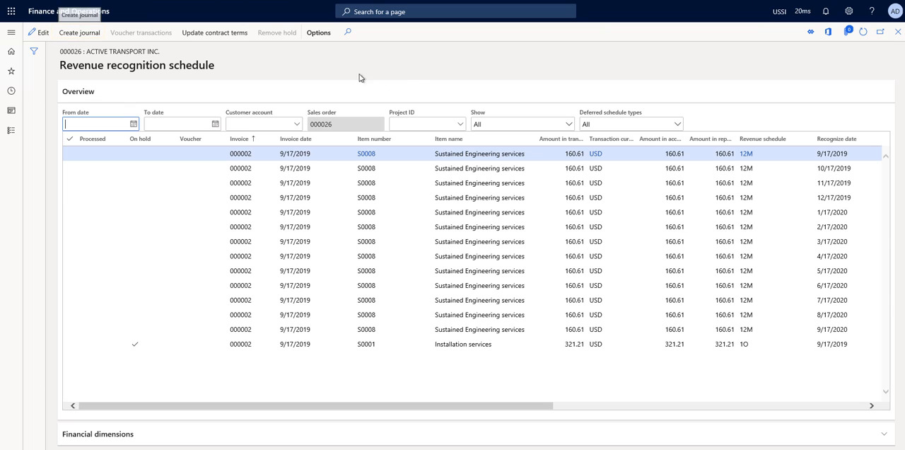
{"action": "mouse_move", "coordinate": [413, 79]}
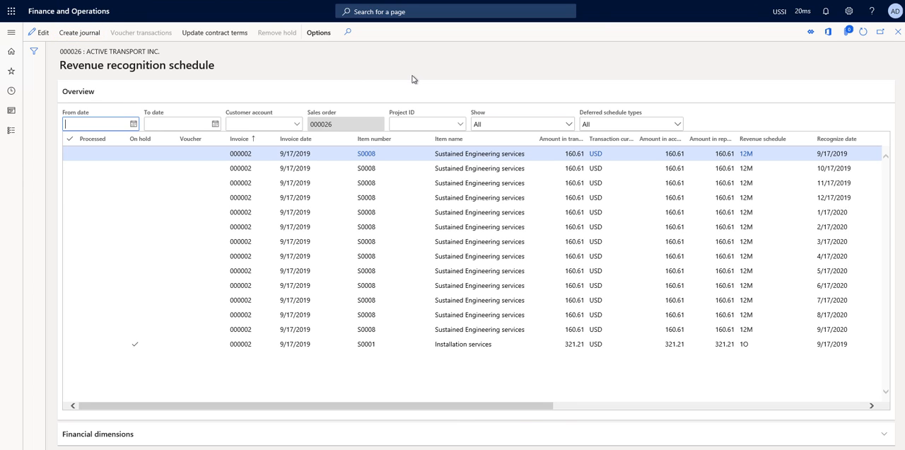
{"action": "left_click", "coordinate": [11, 32]}
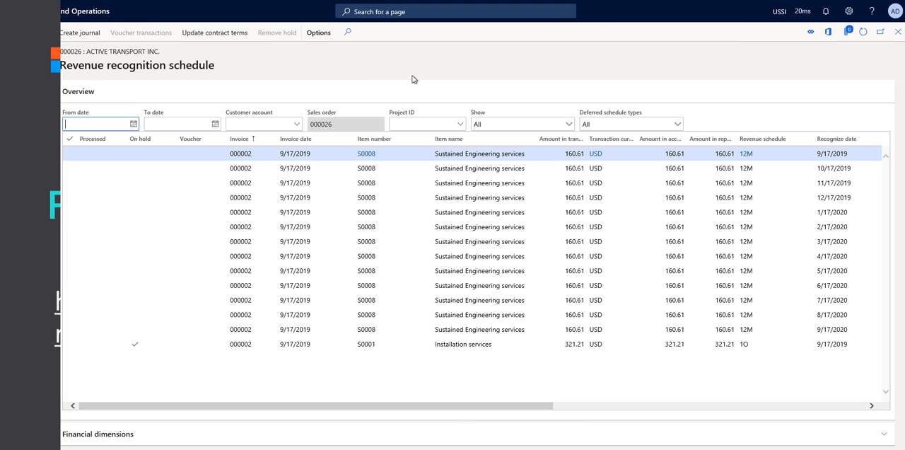